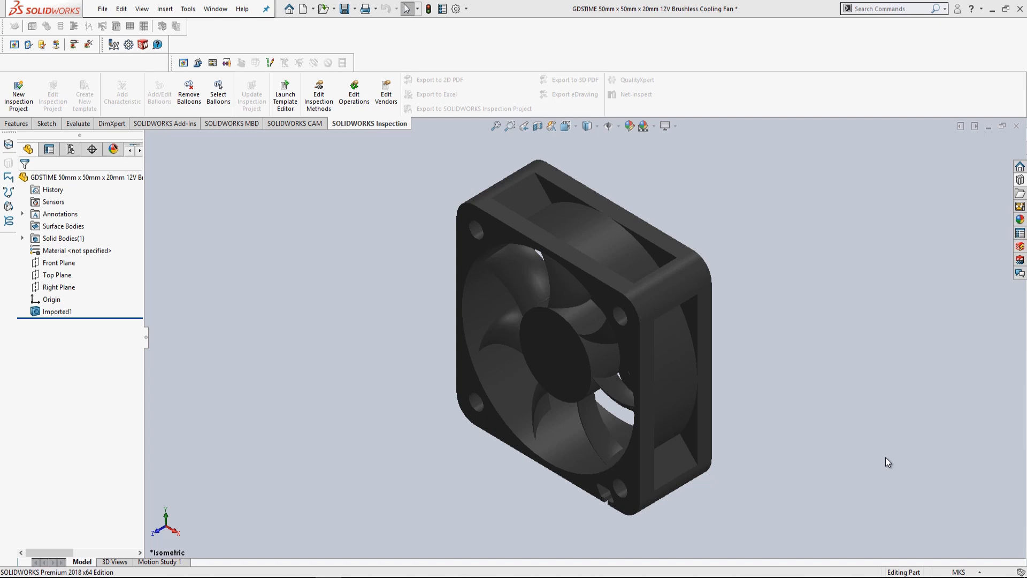
mouse_move(844, 473)
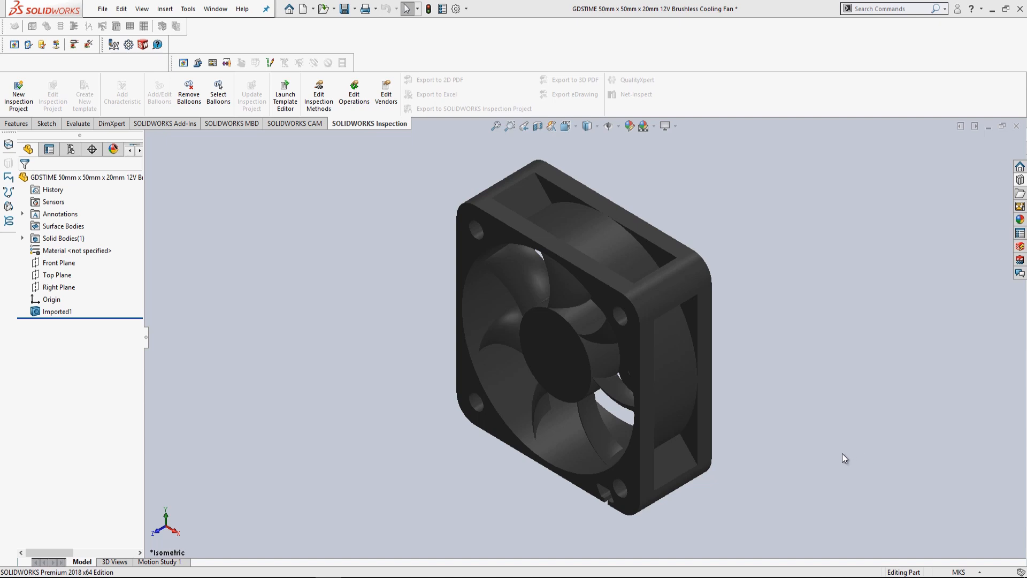
mouse_move(775, 304)
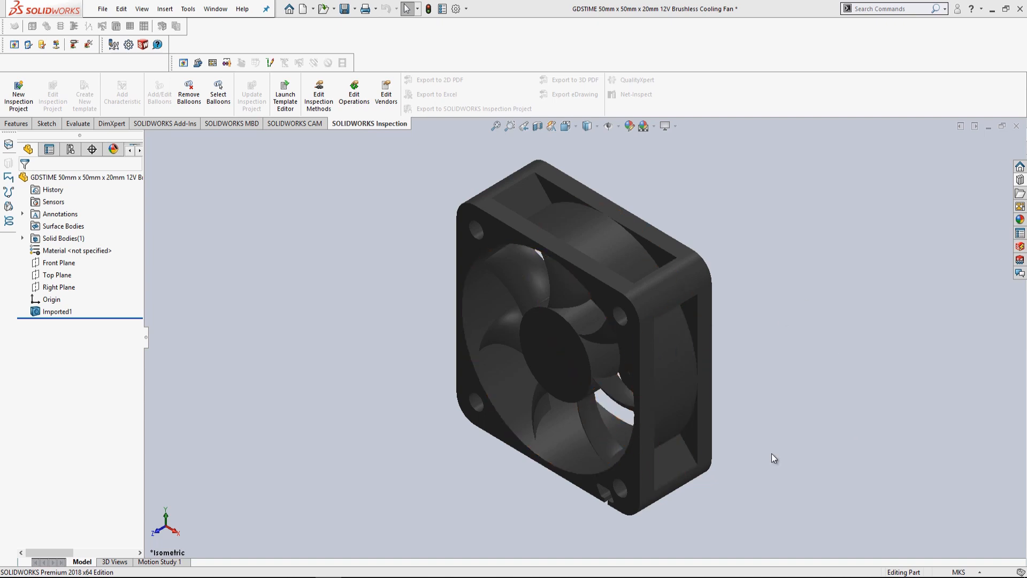
Switch the fan part's unit system from MKS to MMGS via the status bar
click(958, 572)
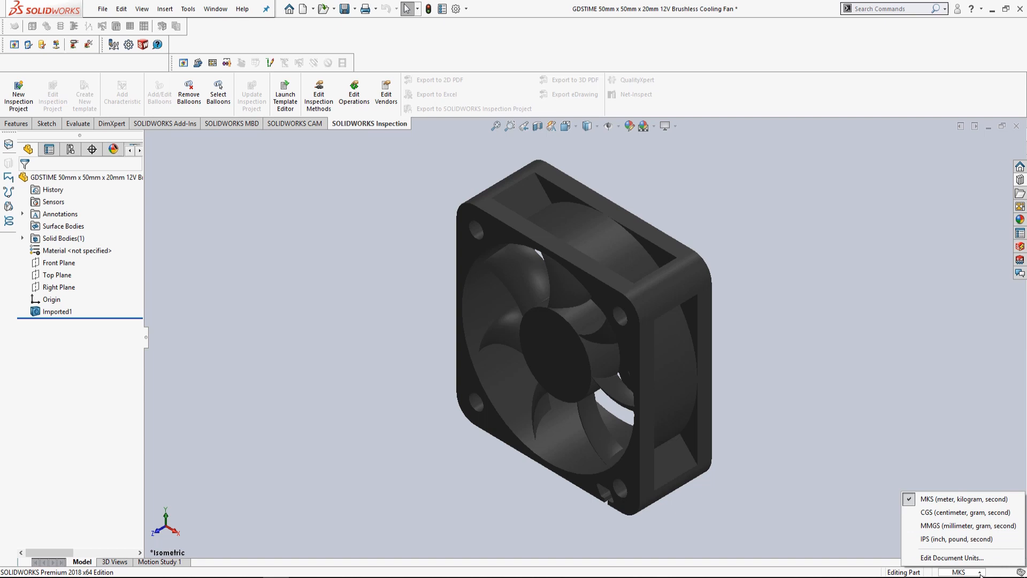
click(958, 525)
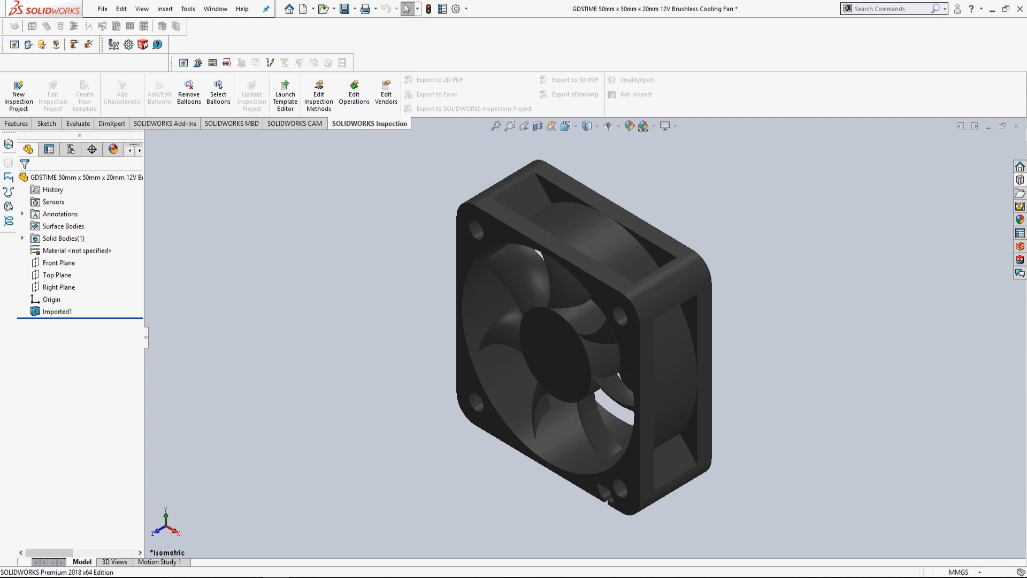
mouse_move(801, 304)
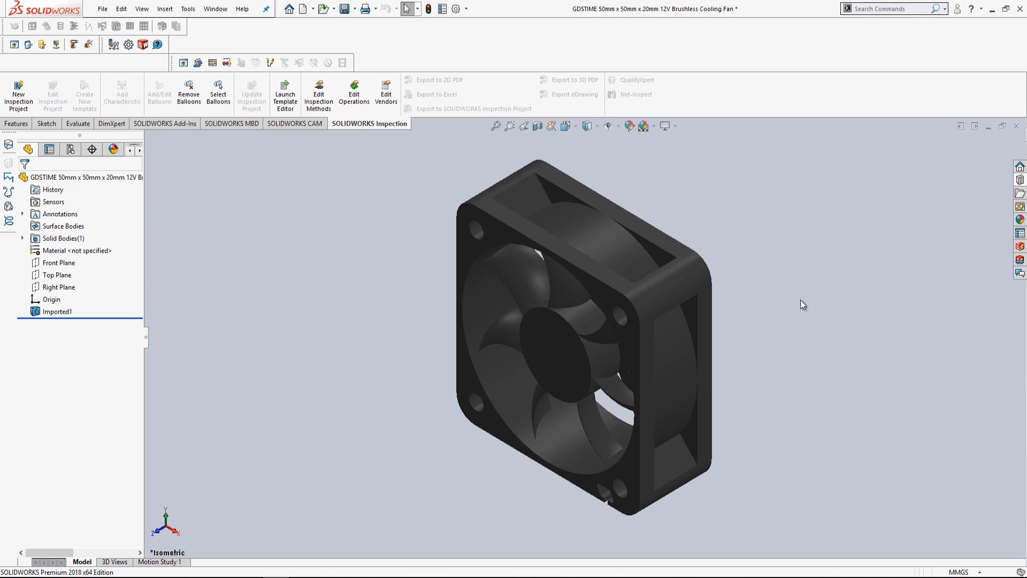
mouse_move(800, 334)
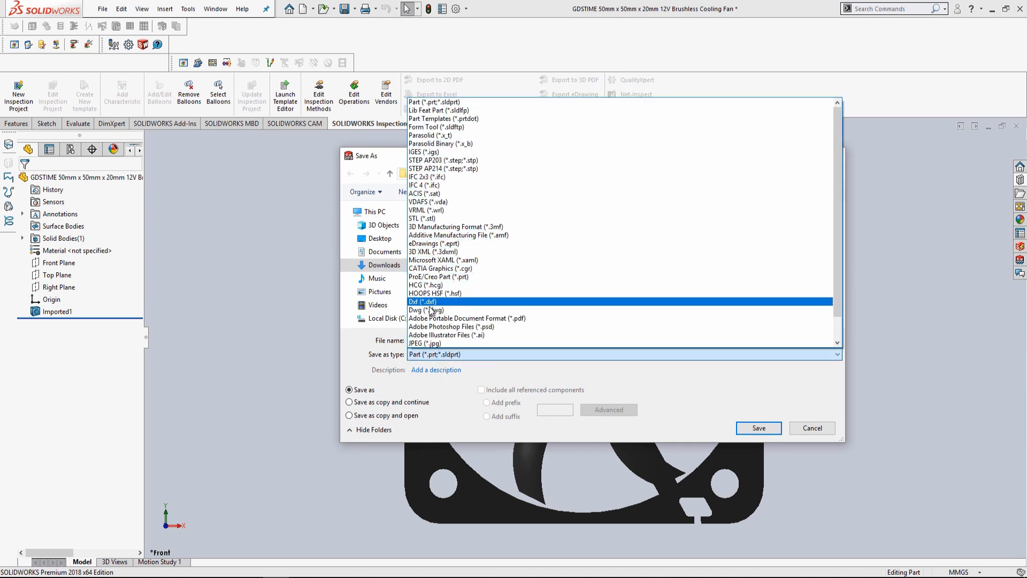
Save the fan's current view as a DWG file, reaching the 2D cleanup preview
click(423, 310)
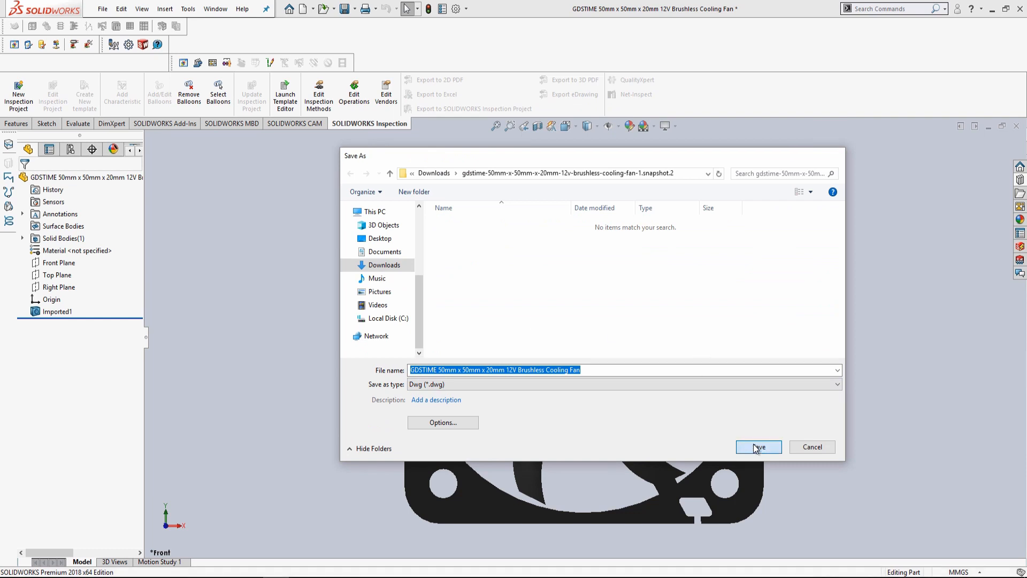
click(758, 447)
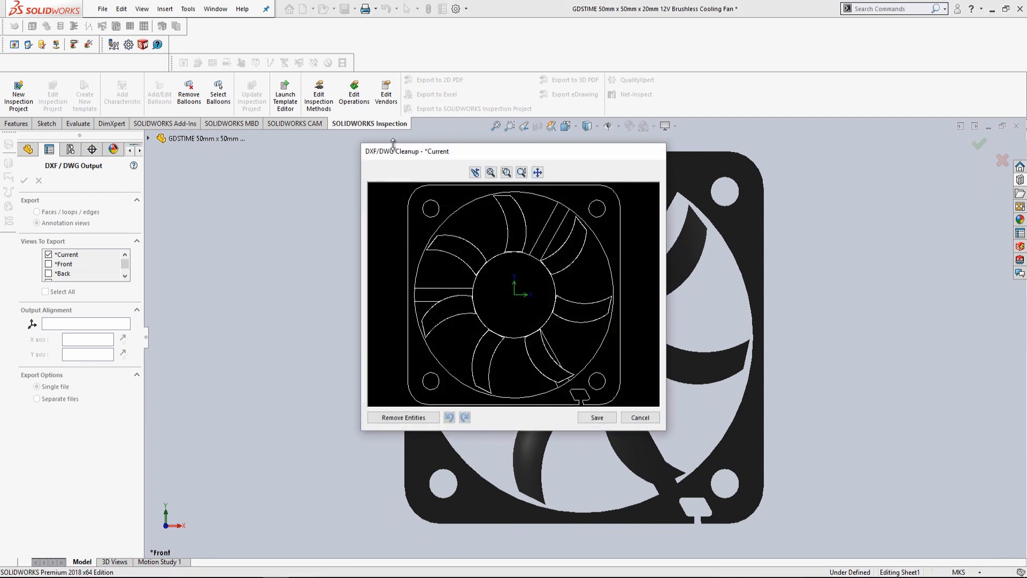
mouse_move(394, 186)
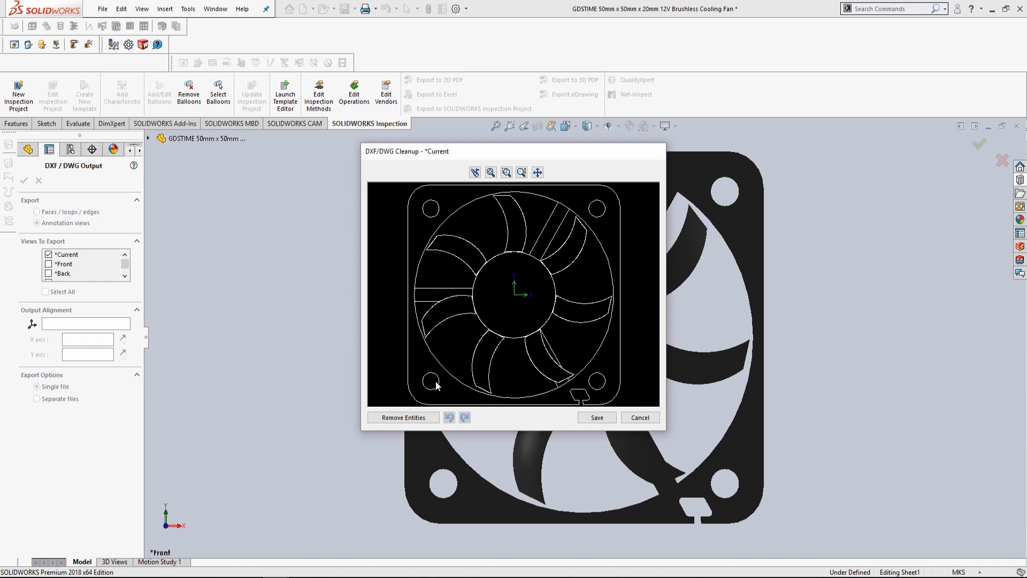
Remove the corner-hole circles from the fan outline and save the finished DWG
click(430, 382)
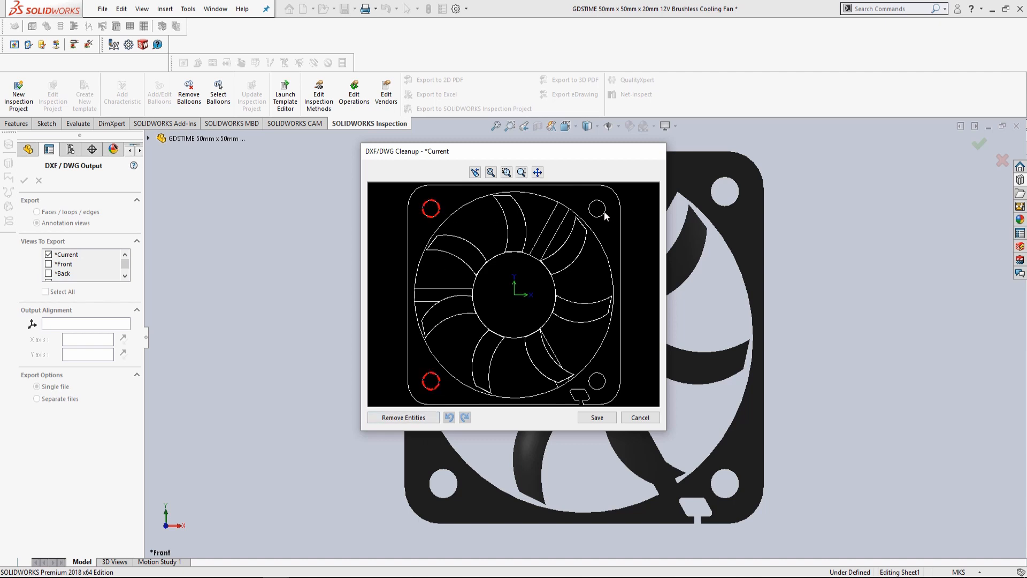
click(466, 417)
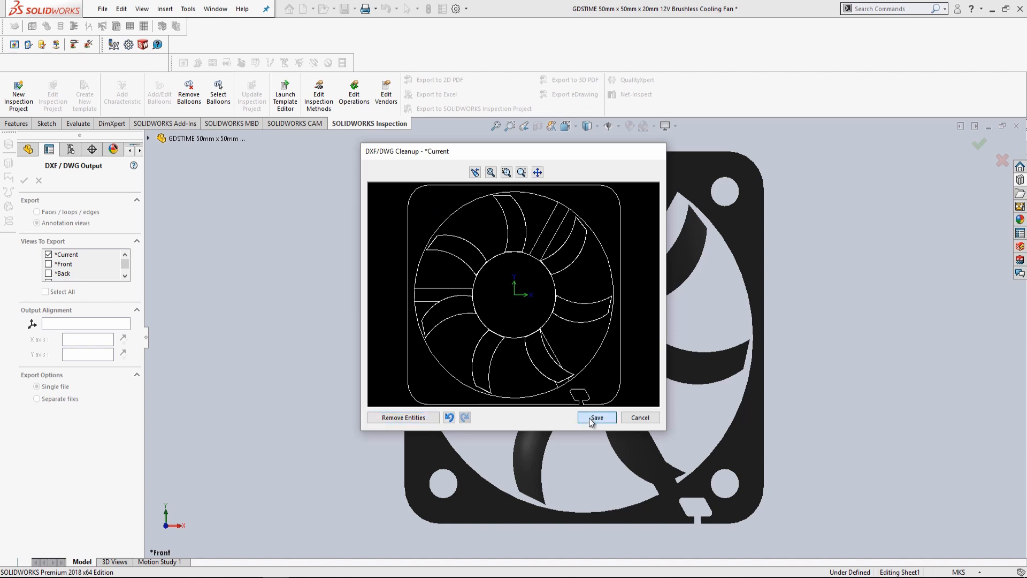
click(597, 418)
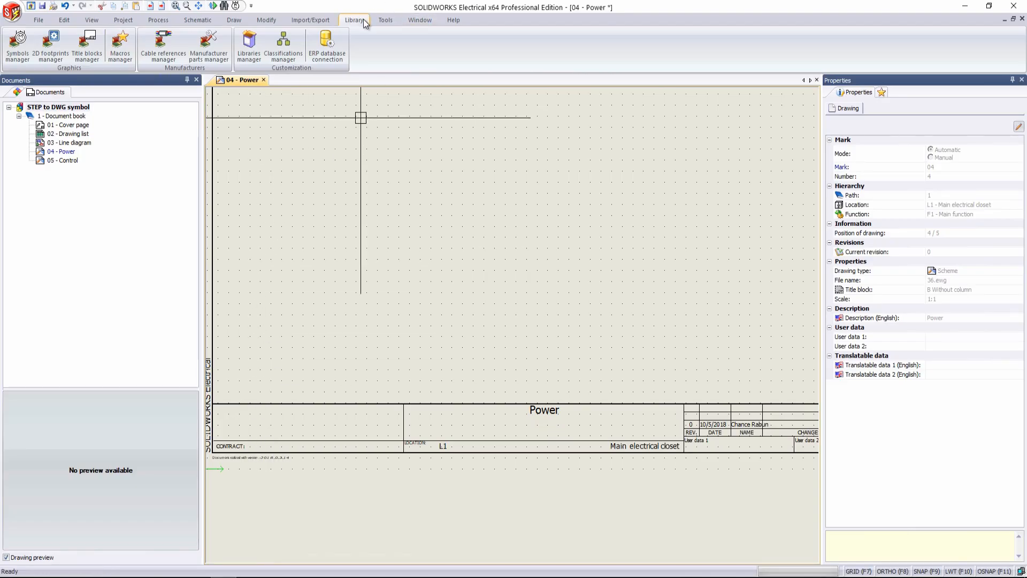
Add the exported fan DWG to the symbol import wizard with no import configuration
click(16, 40)
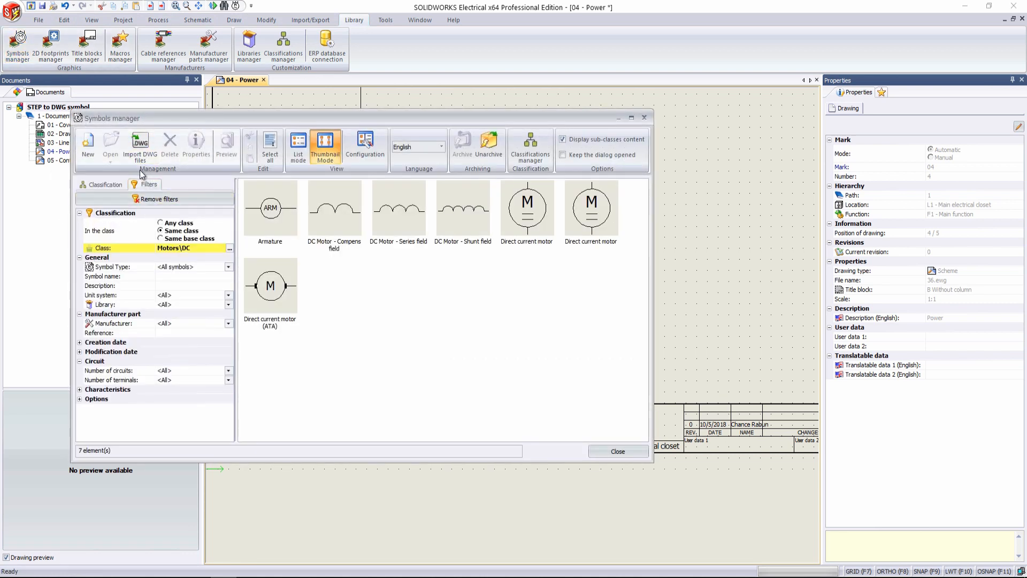
mouse_move(140, 146)
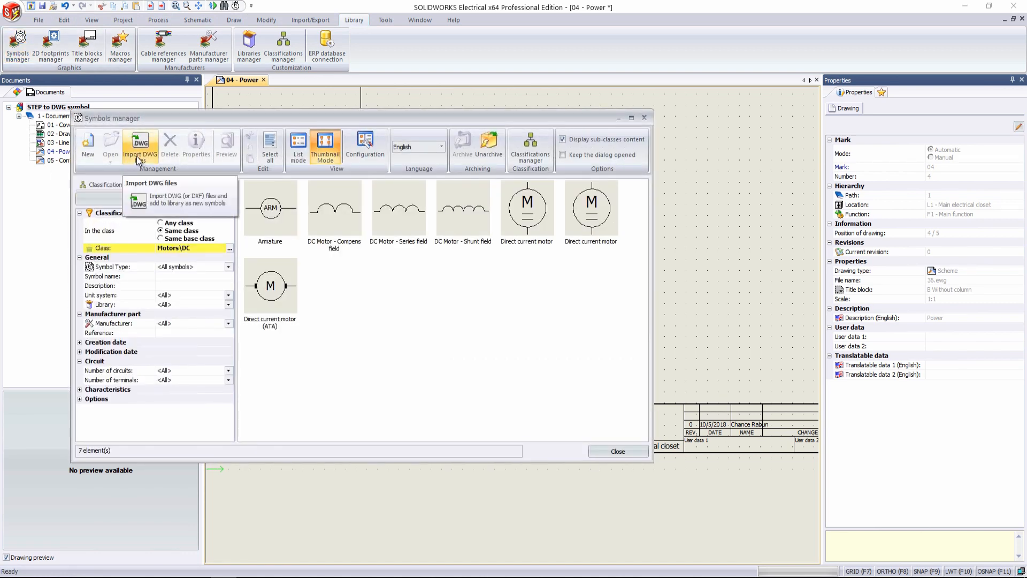
click(140, 143)
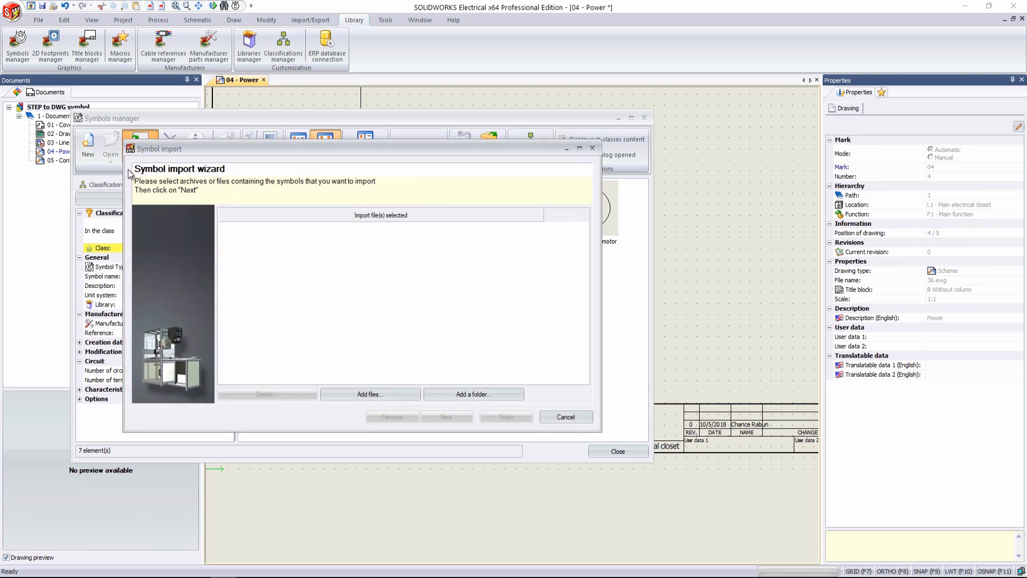
click(370, 394)
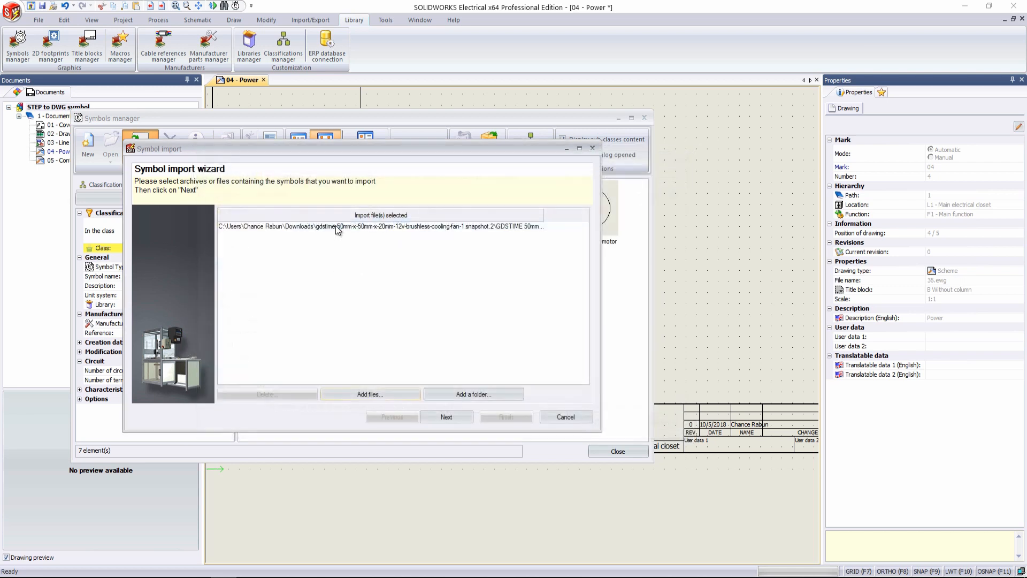
click(446, 416)
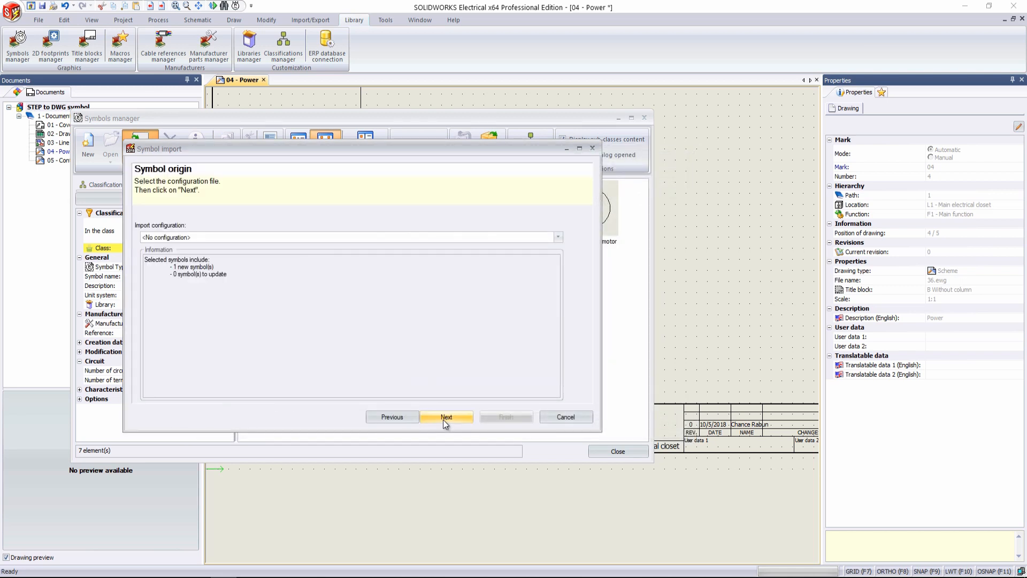
mouse_move(554, 244)
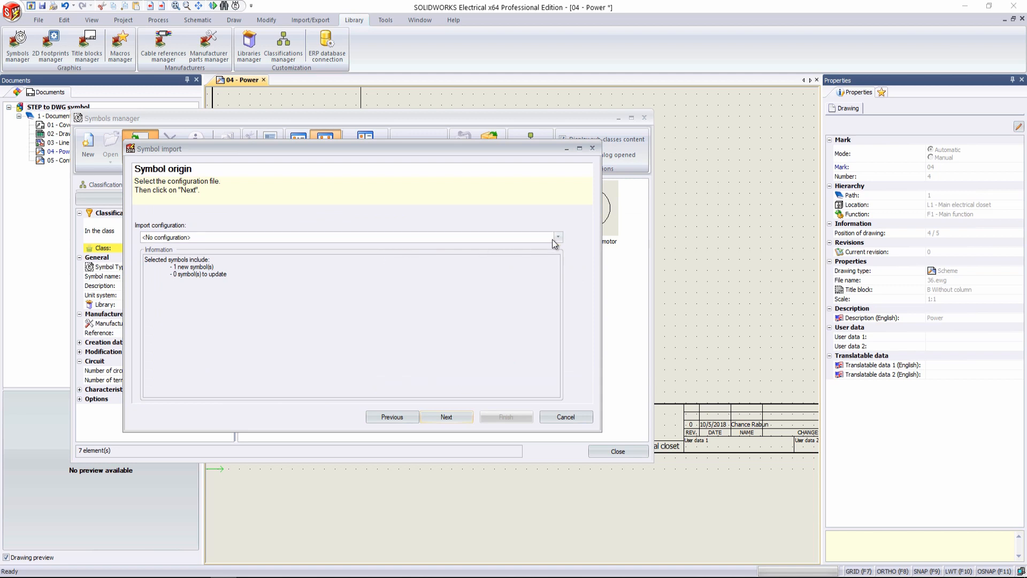
click(559, 236)
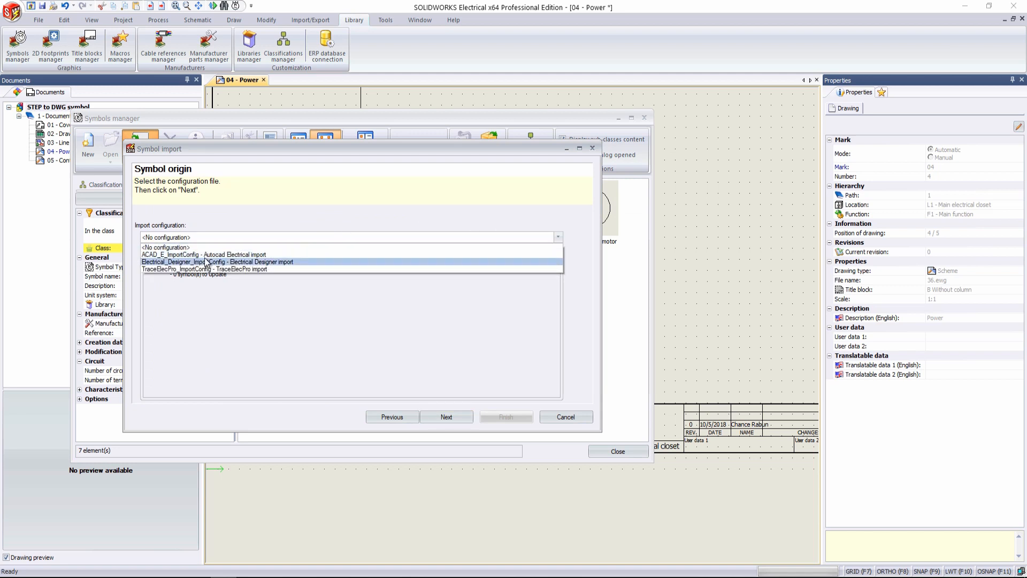
mouse_move(211, 266)
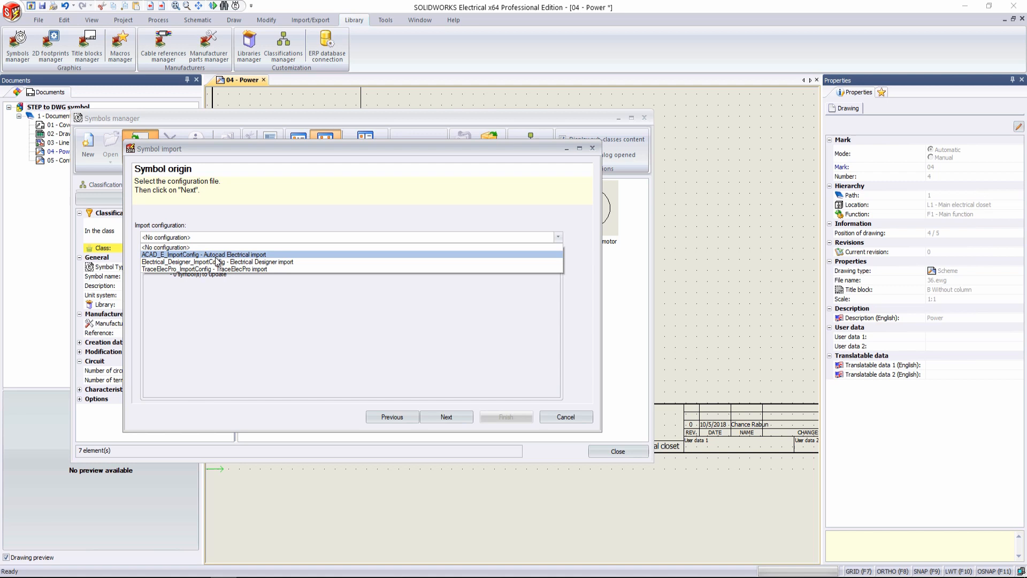
click(165, 247)
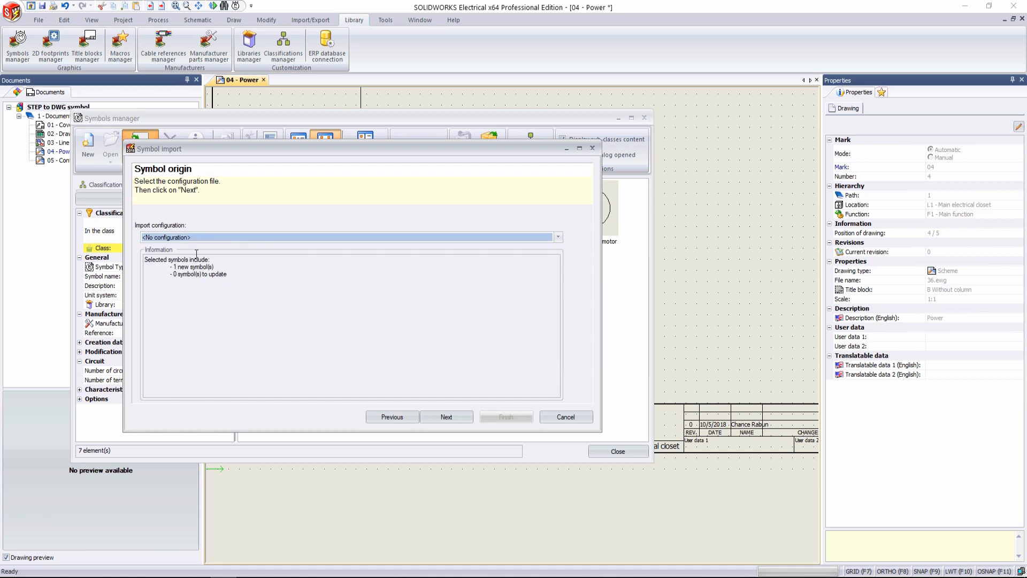
Assign the new fan symbol to the Motors > DC class
click(446, 416)
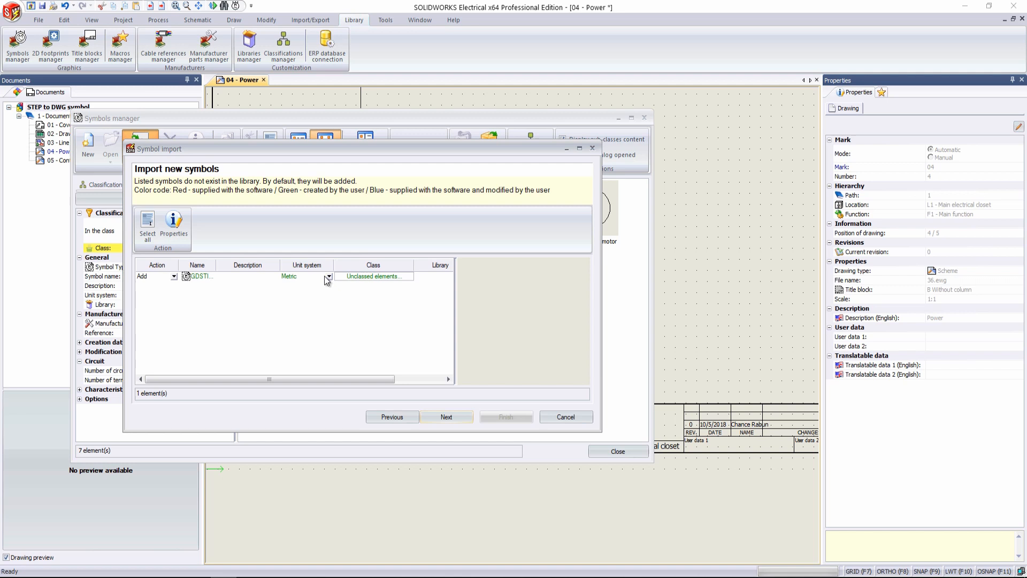
click(327, 276)
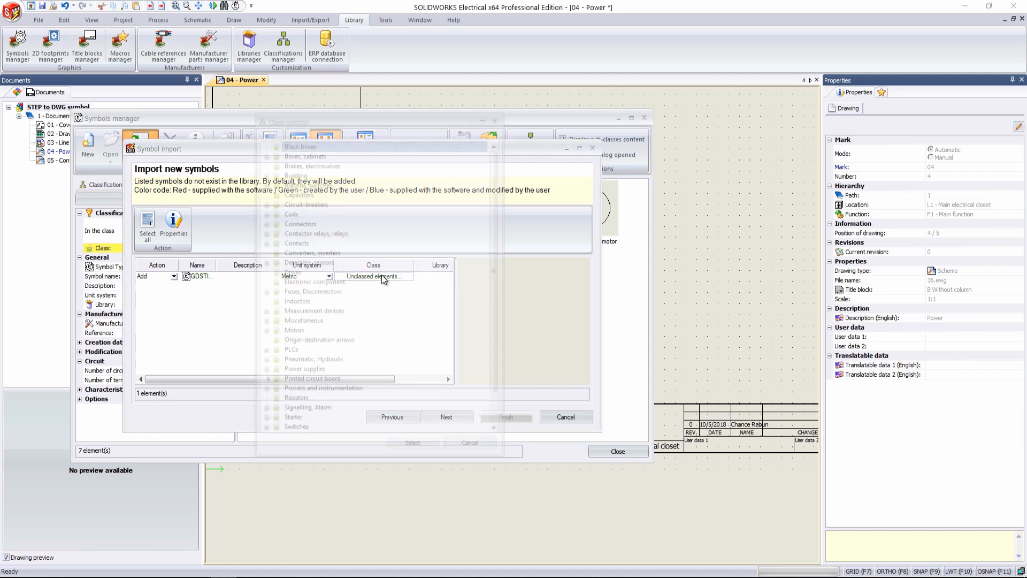
click(378, 276)
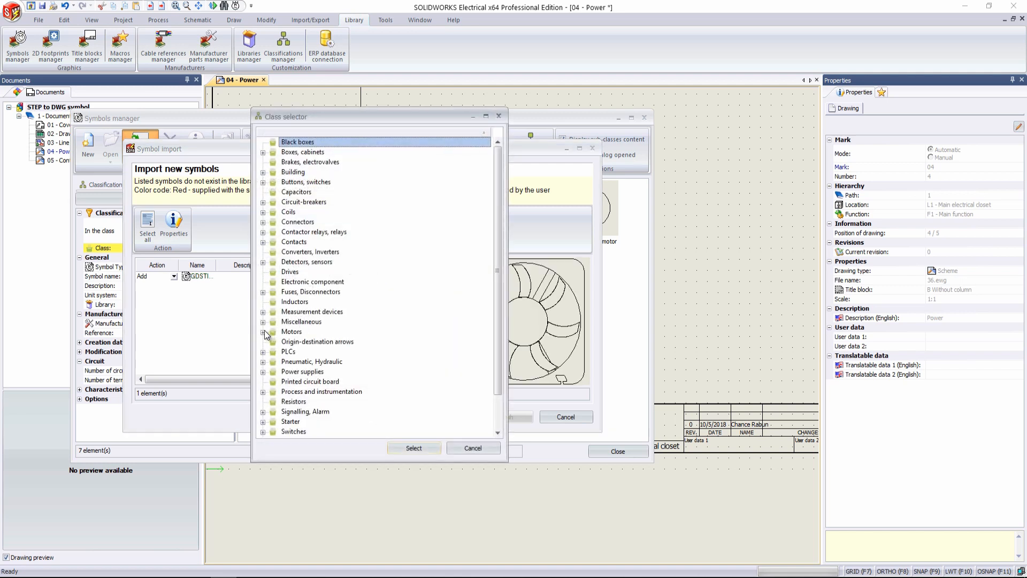
click(263, 331)
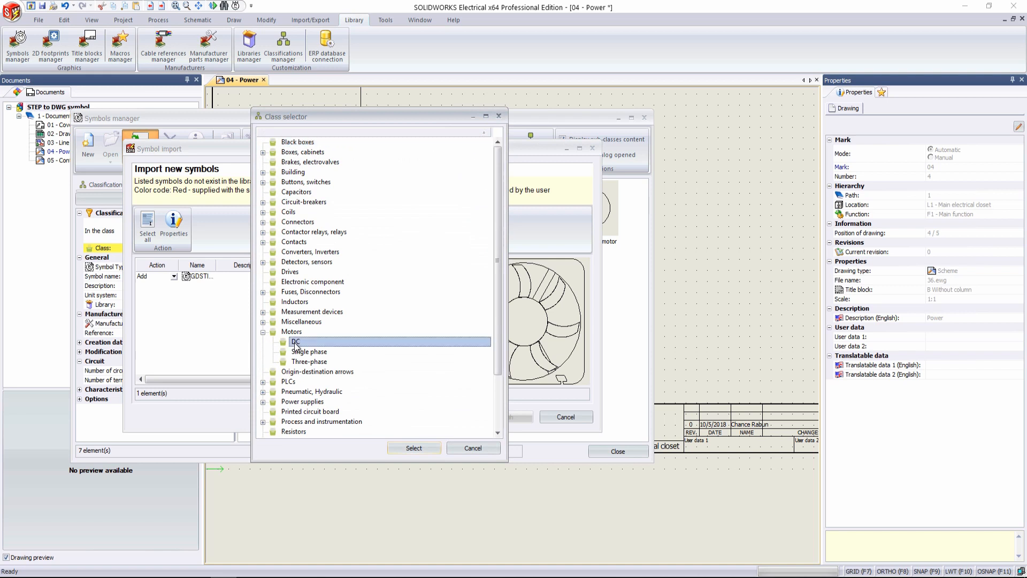
click(414, 448)
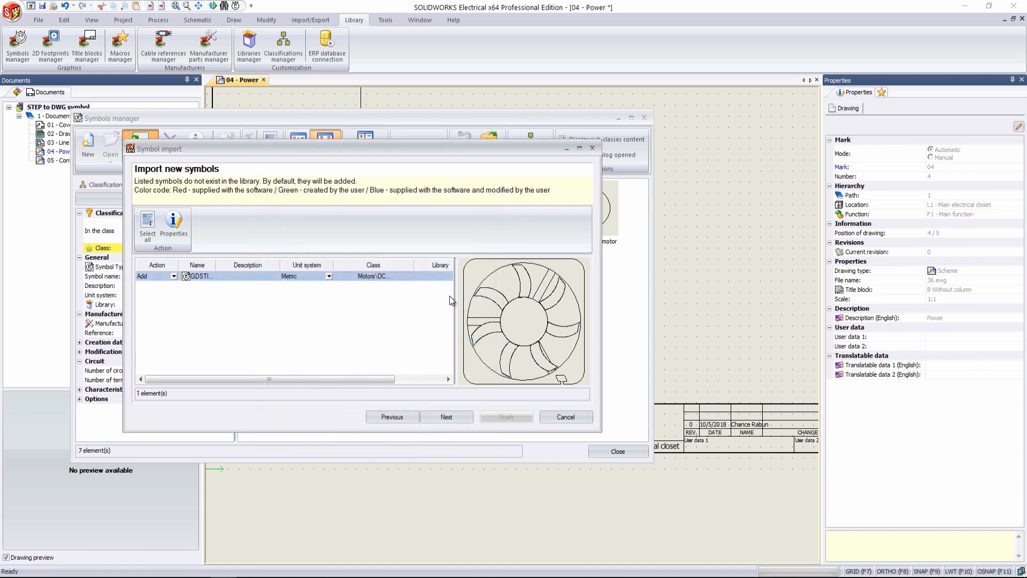
Target the USER library, skip attribute conversion and finish the import without saving settings
click(440, 276)
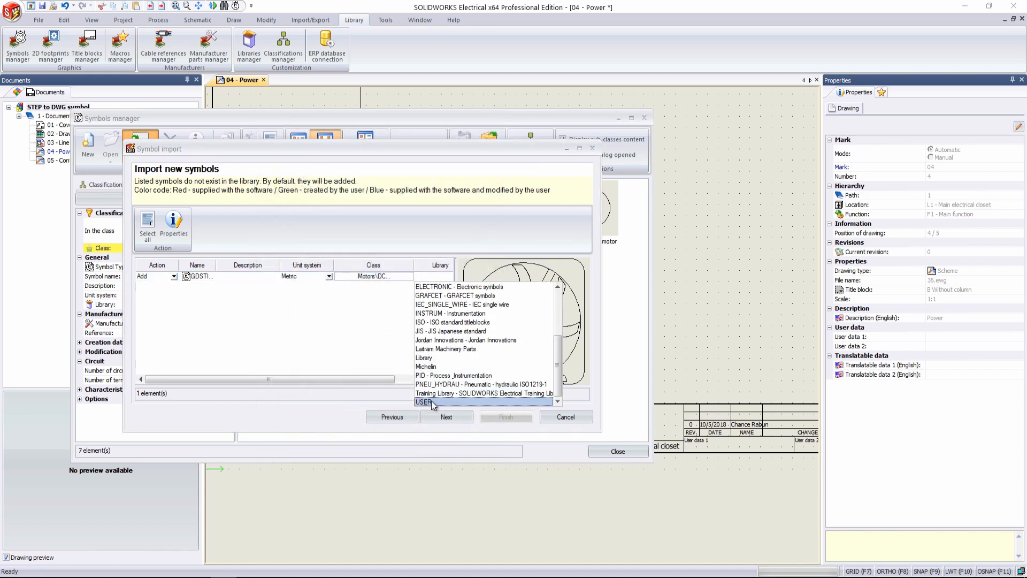
click(447, 416)
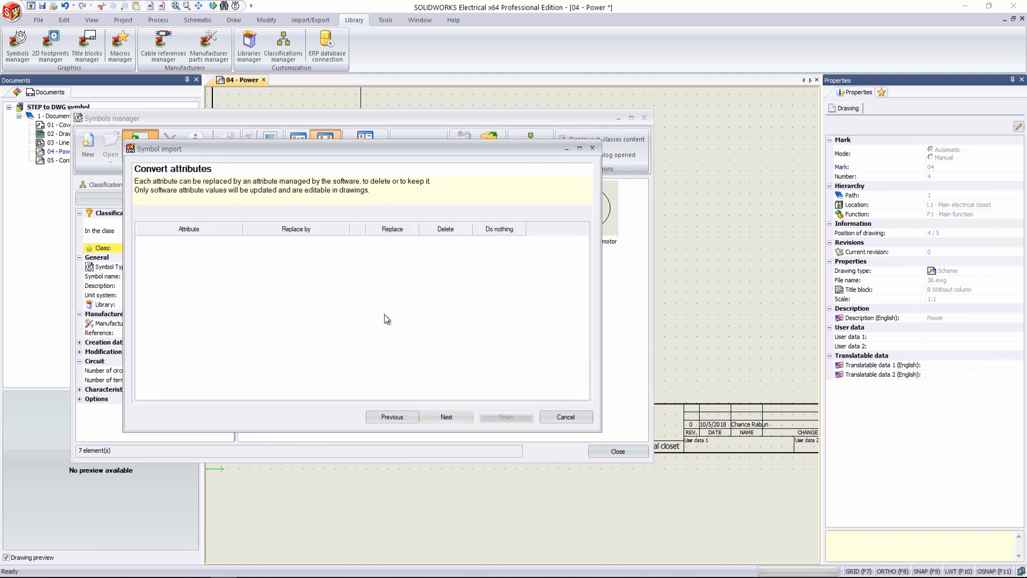
click(446, 416)
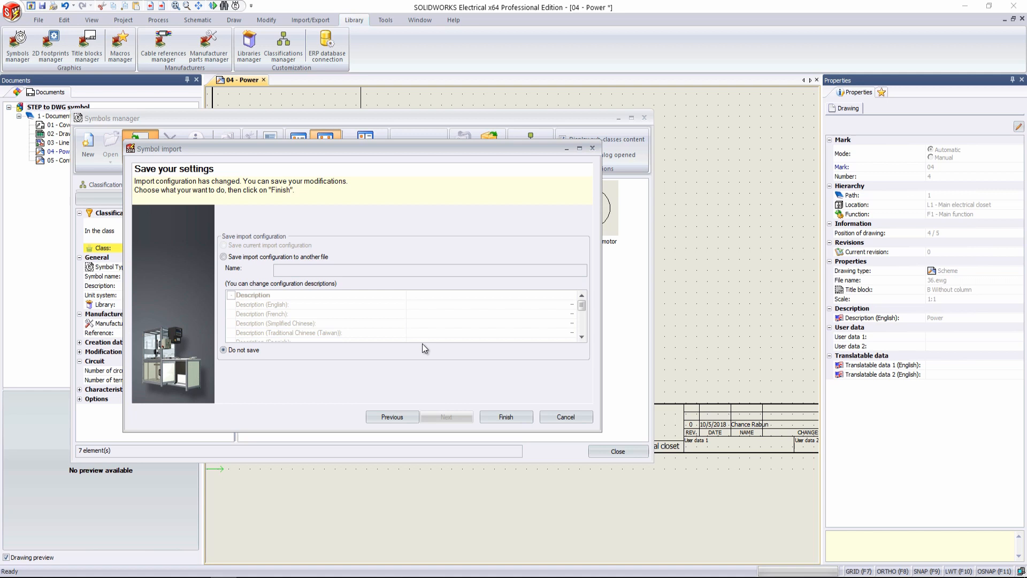
click(506, 416)
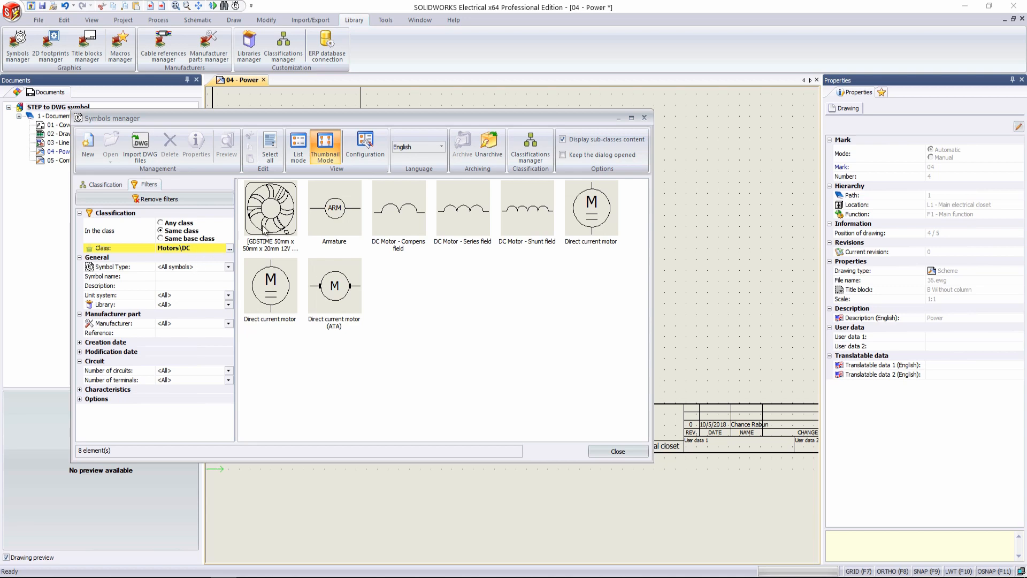
mouse_move(271, 207)
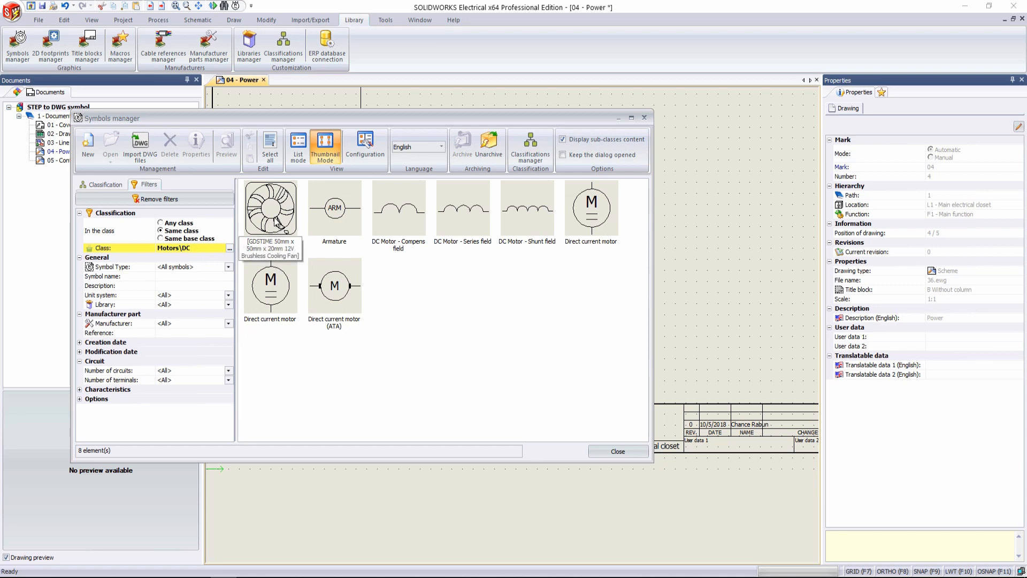
Open the imported fan symbol as its own drawing from Symbols manager
double_click(271, 207)
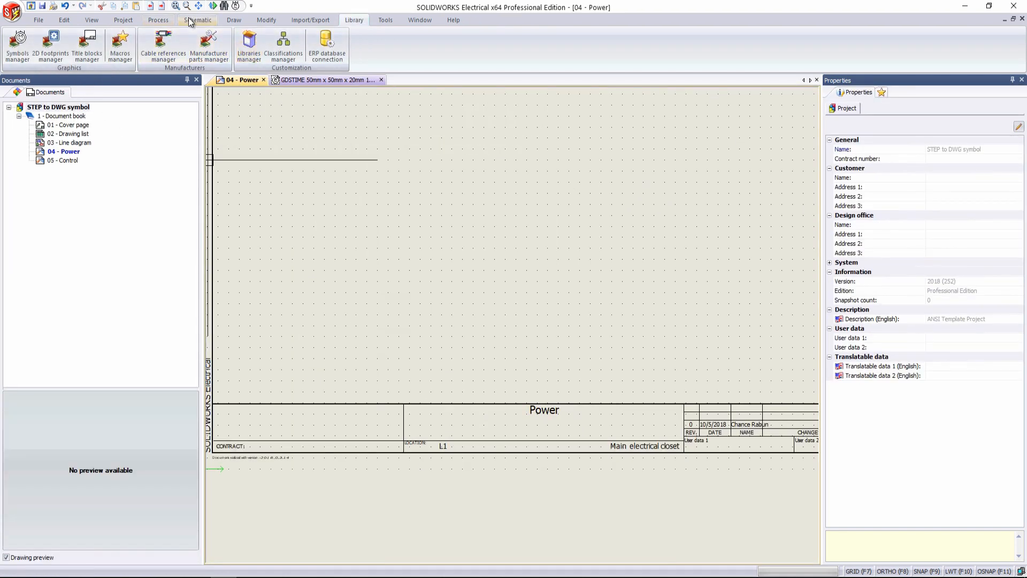
Insert the fan symbol from Motors > DC onto the Power sheet near its upper middle
click(197, 19)
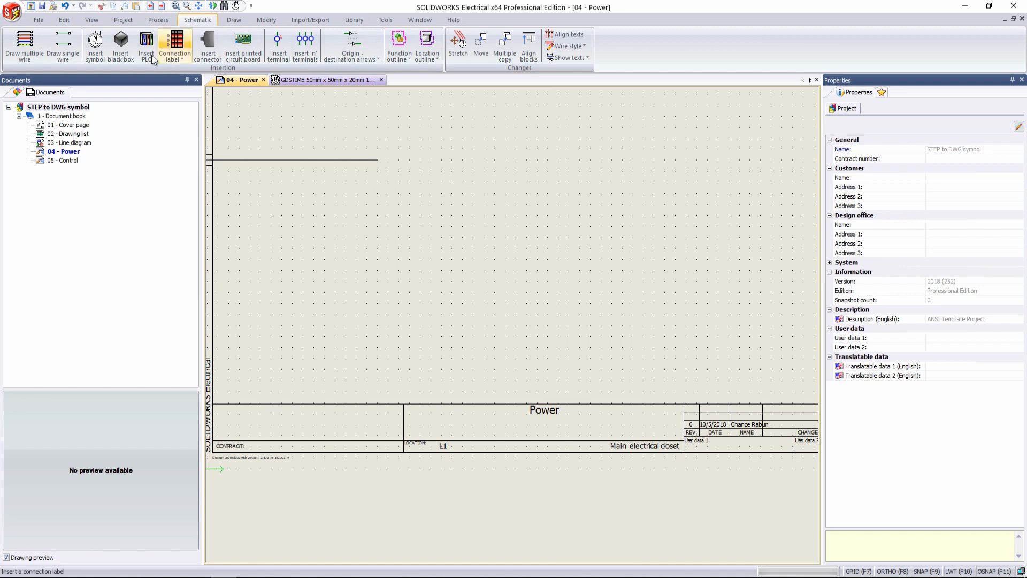
click(92, 42)
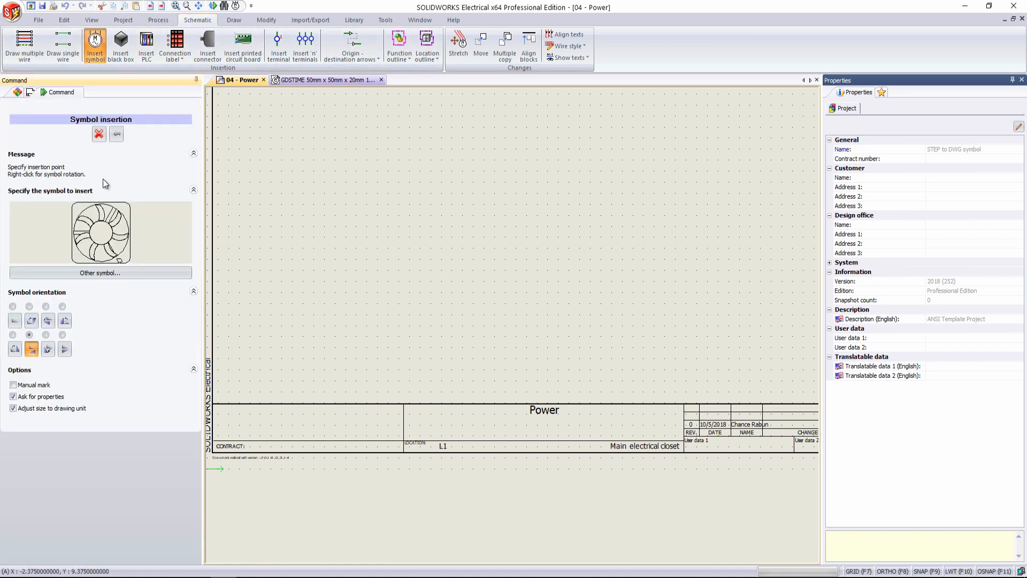
click(101, 273)
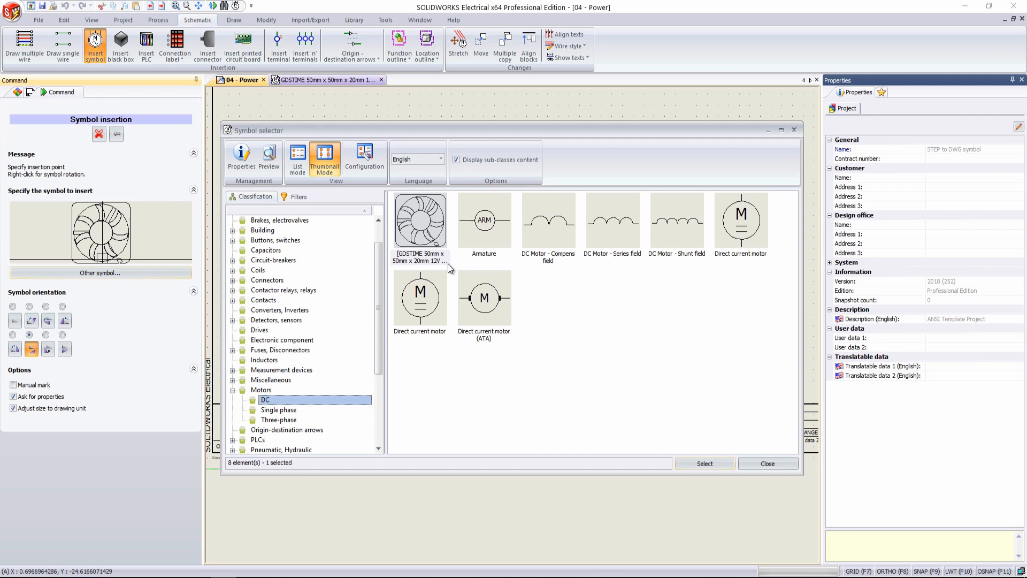
click(704, 463)
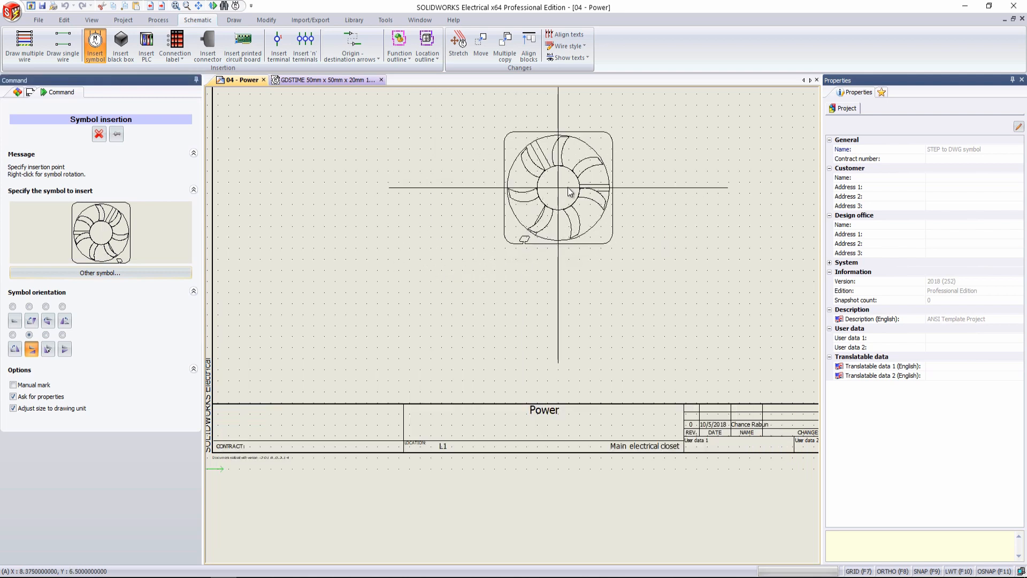
mouse_move(544, 197)
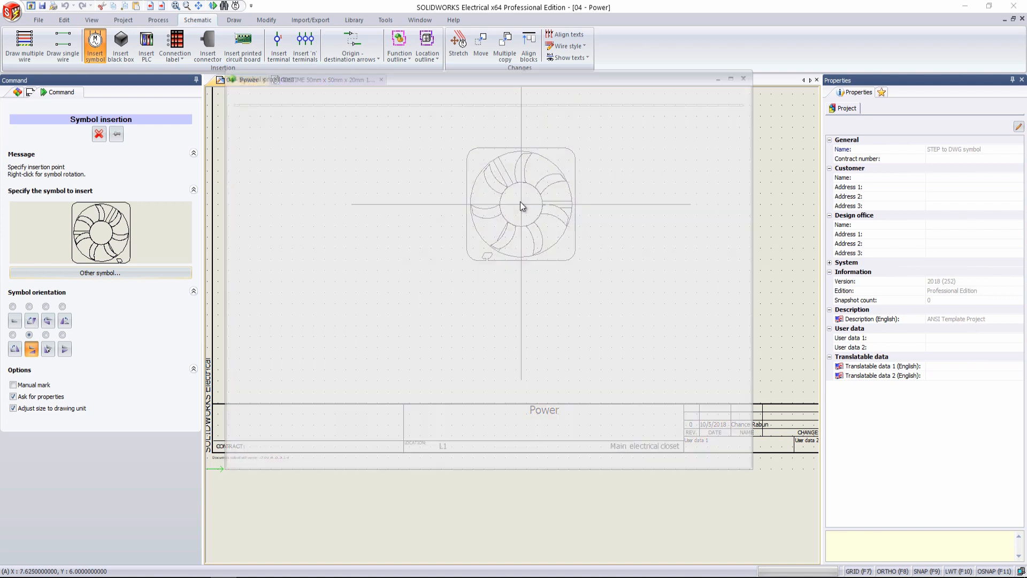
click(522, 205)
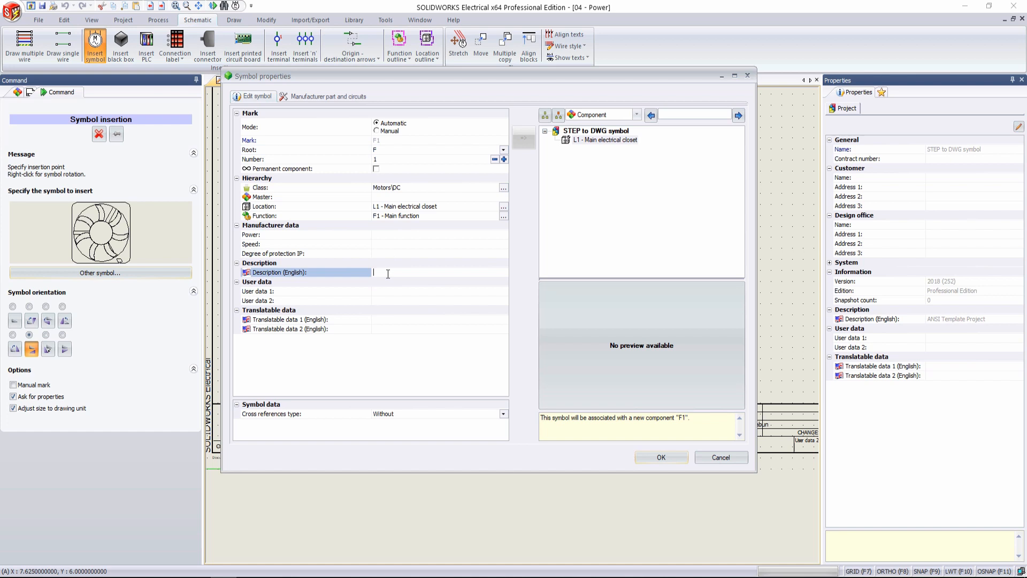
Set the fan's description to '12V cooling fan' and confirm its properties
text(12V cooling fan)
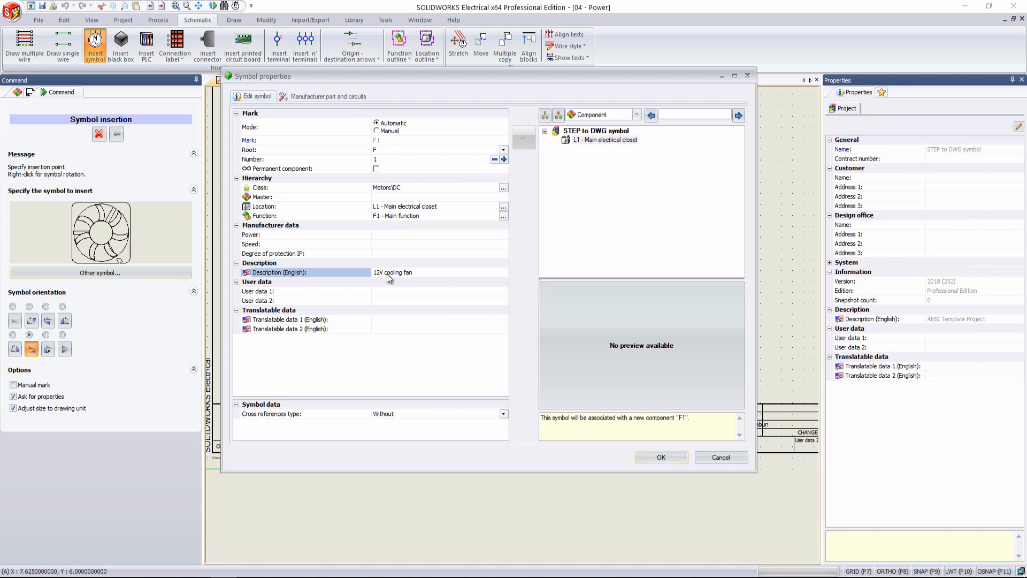
click(661, 457)
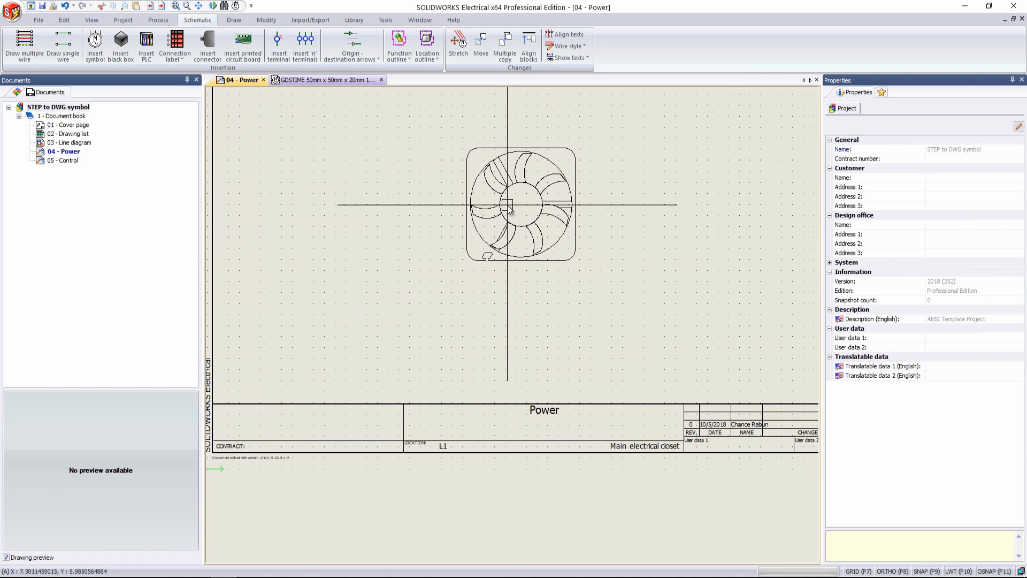
mouse_move(515, 212)
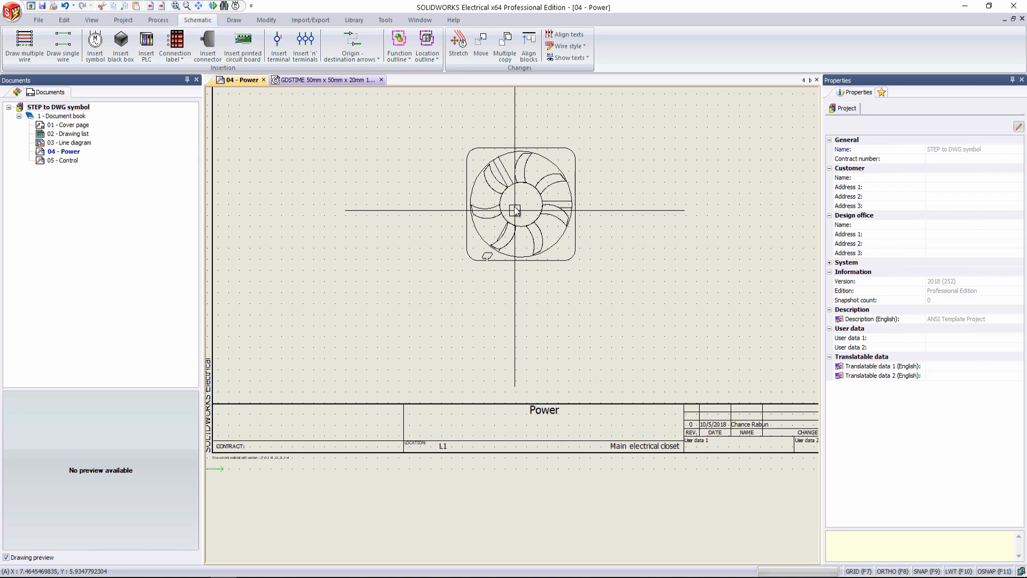